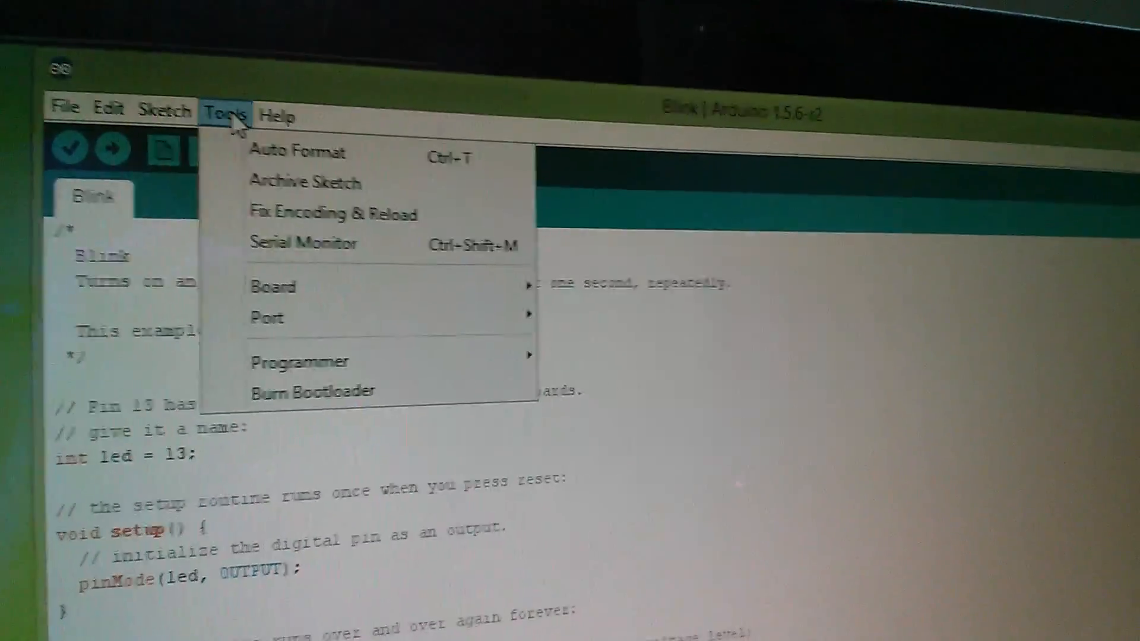
- Shorten the delay values in the Blink loop so the LED blinks faster
left_click(273, 286)
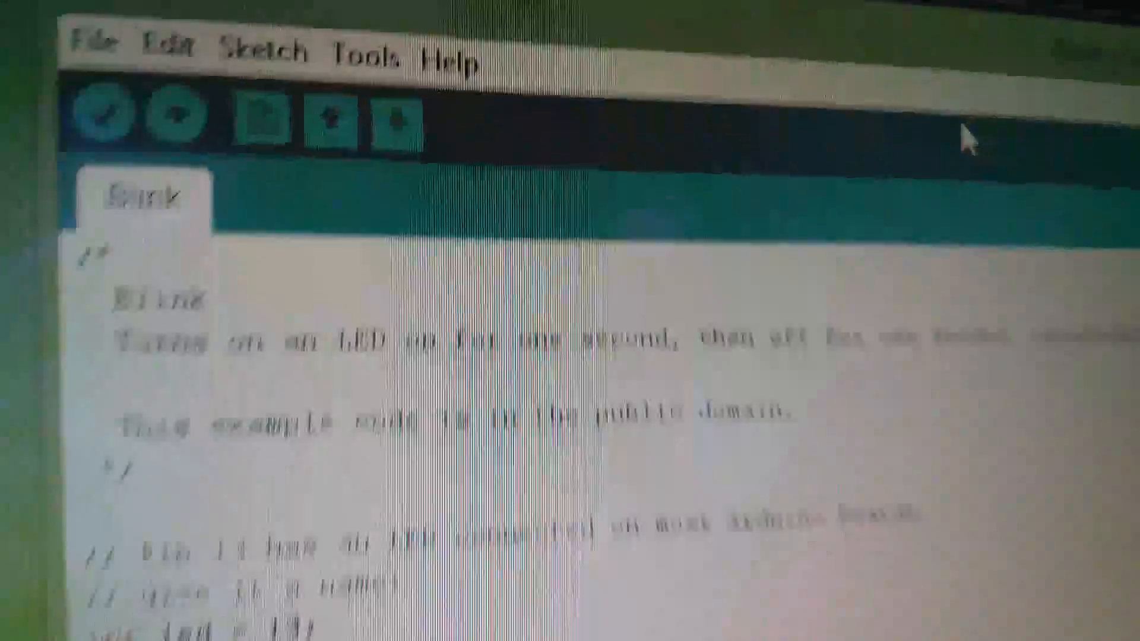
scroll("down", 3)
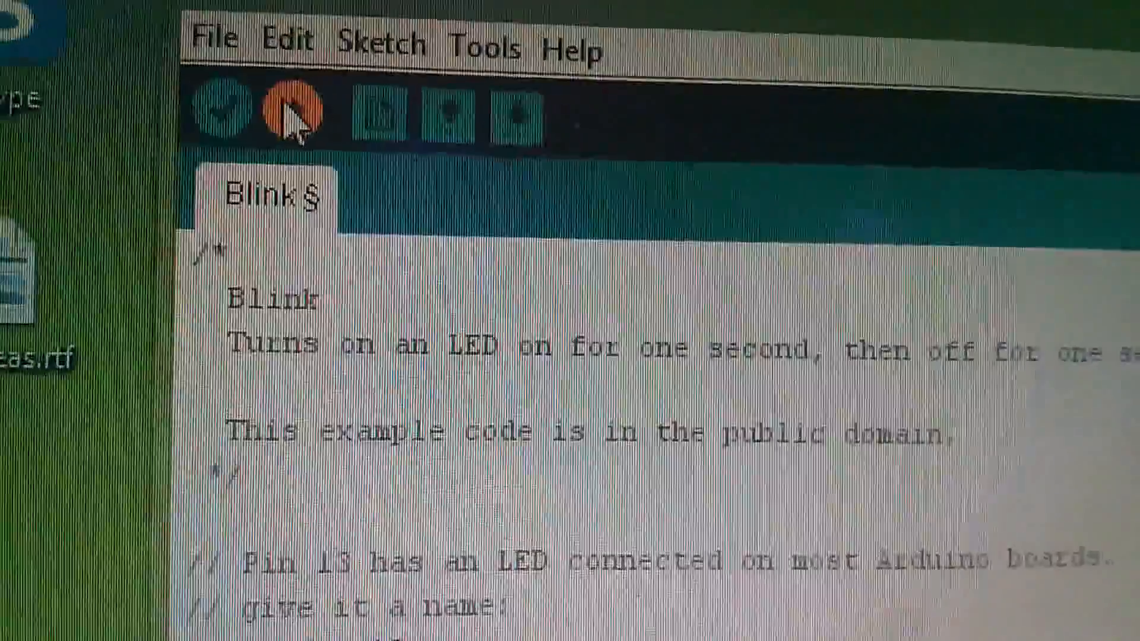
- Start uploading the edited Blink sketch to the Arduino Yun over Wi-Fi
left_click(295, 117)
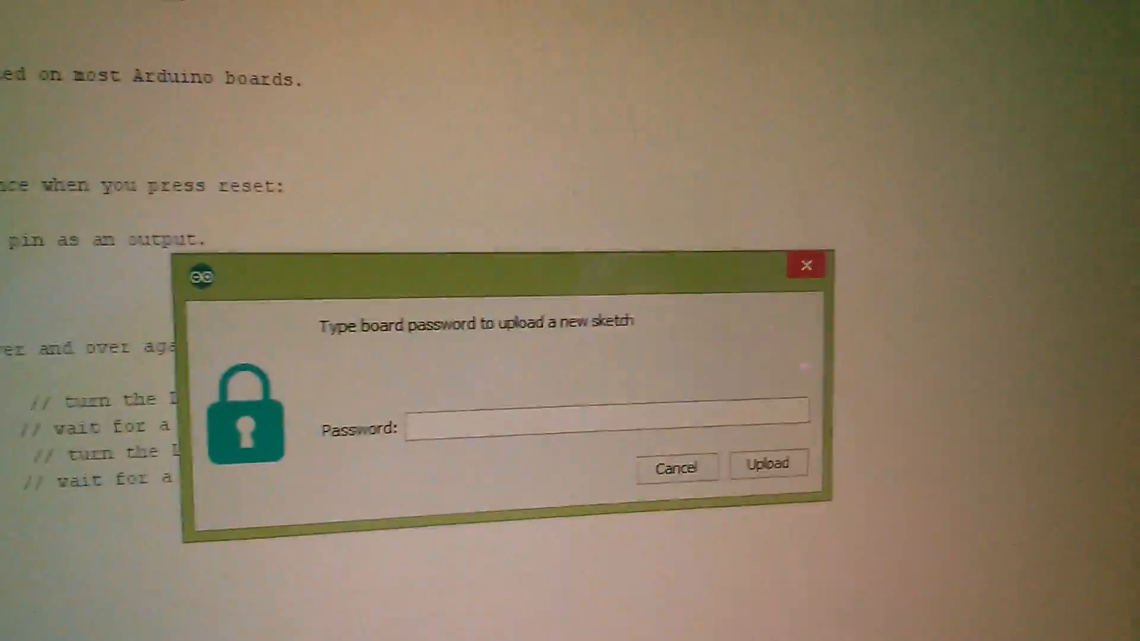
- Enter the board password and upload the sketch, using 5,132 bytes (17%) of storage
type("password")
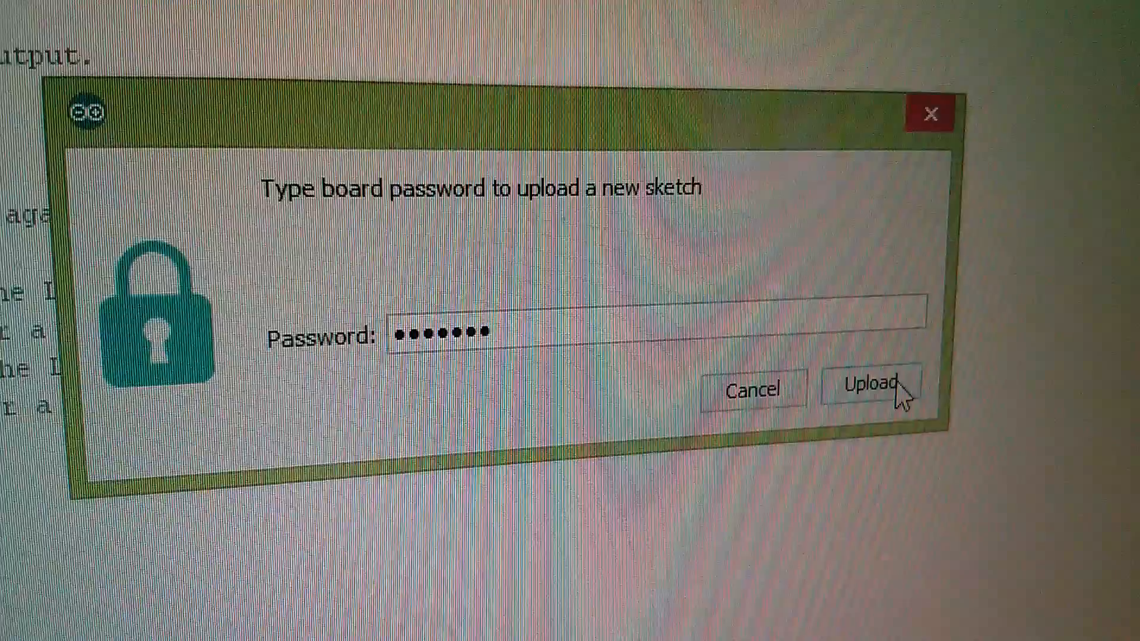
left_click(869, 386)
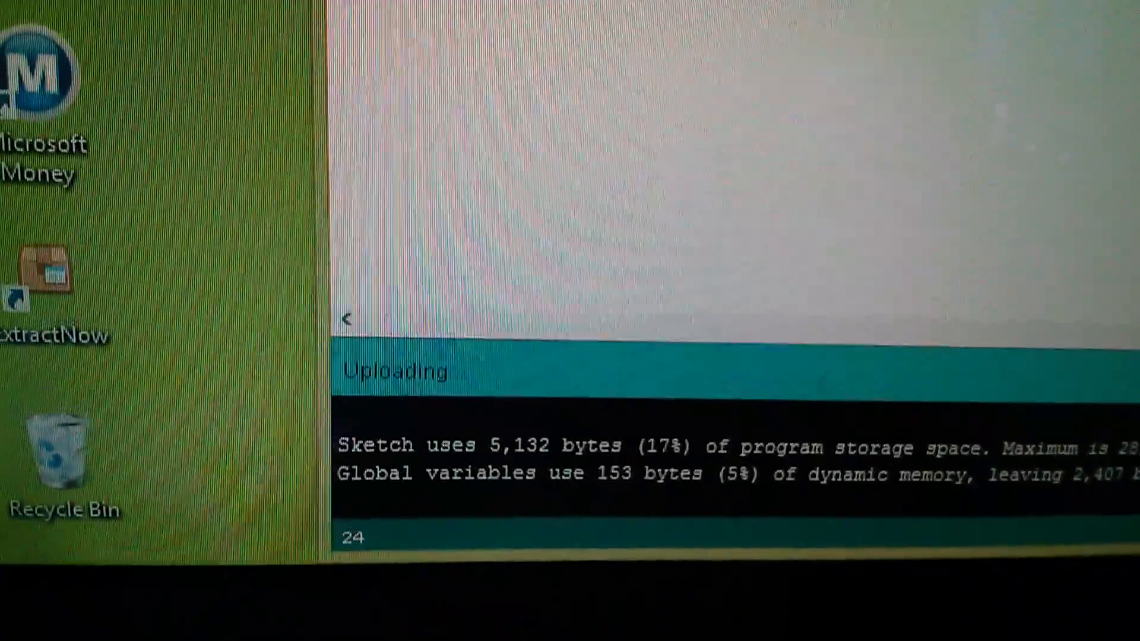